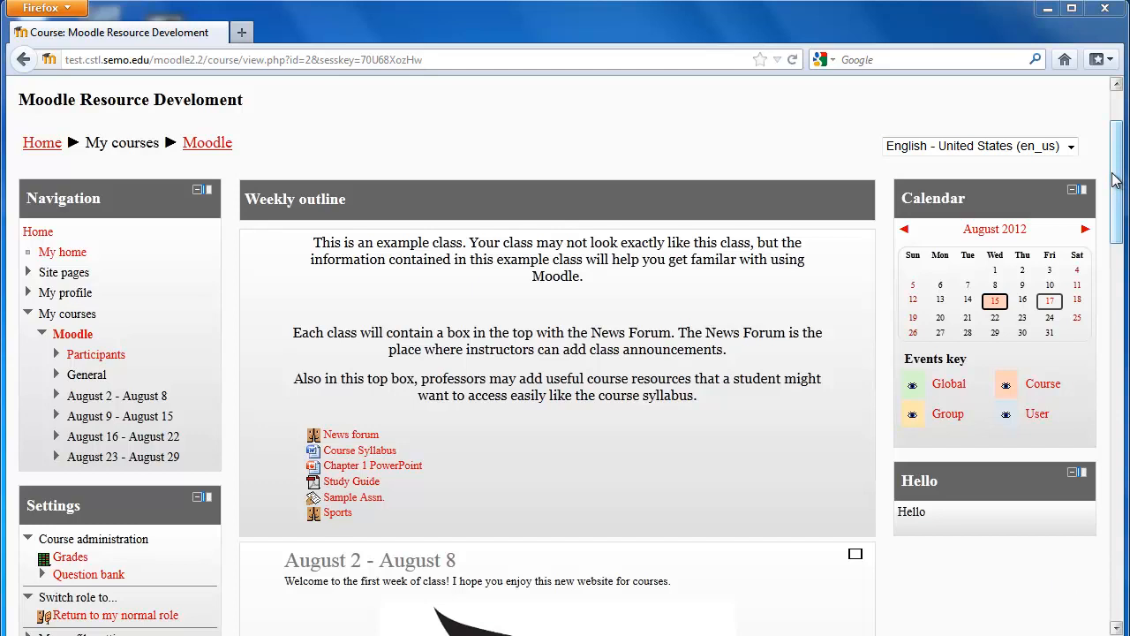
Step: Open Sample Assn. to review its availability and due dates and empty Upload files area
scroll("down", 3)
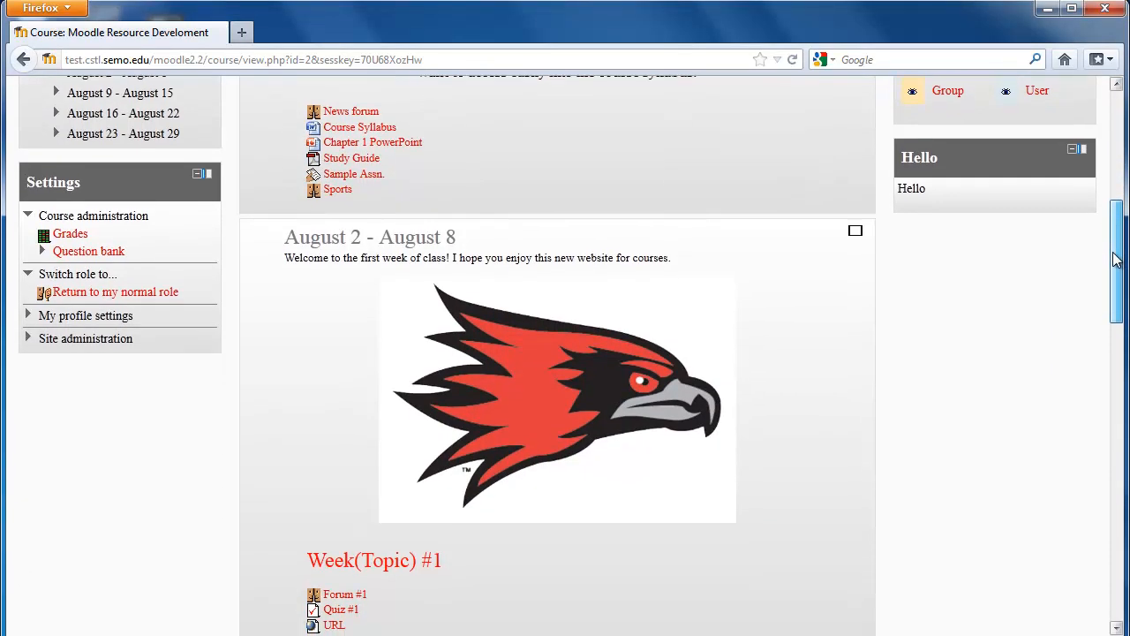
scroll("down", 3)
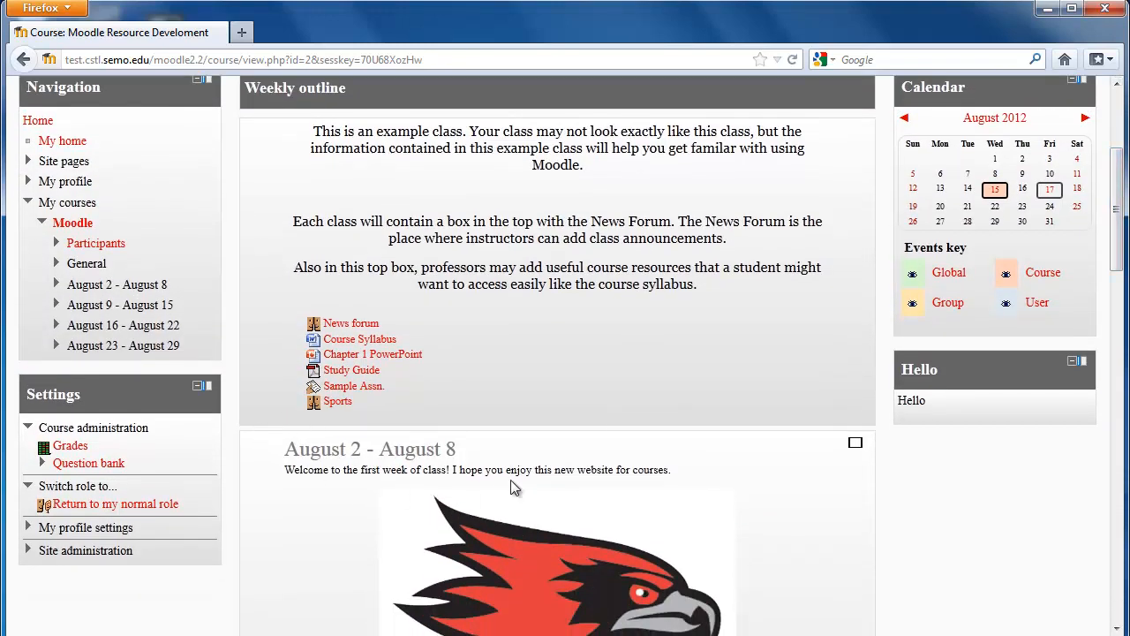
mouse_move(501, 470)
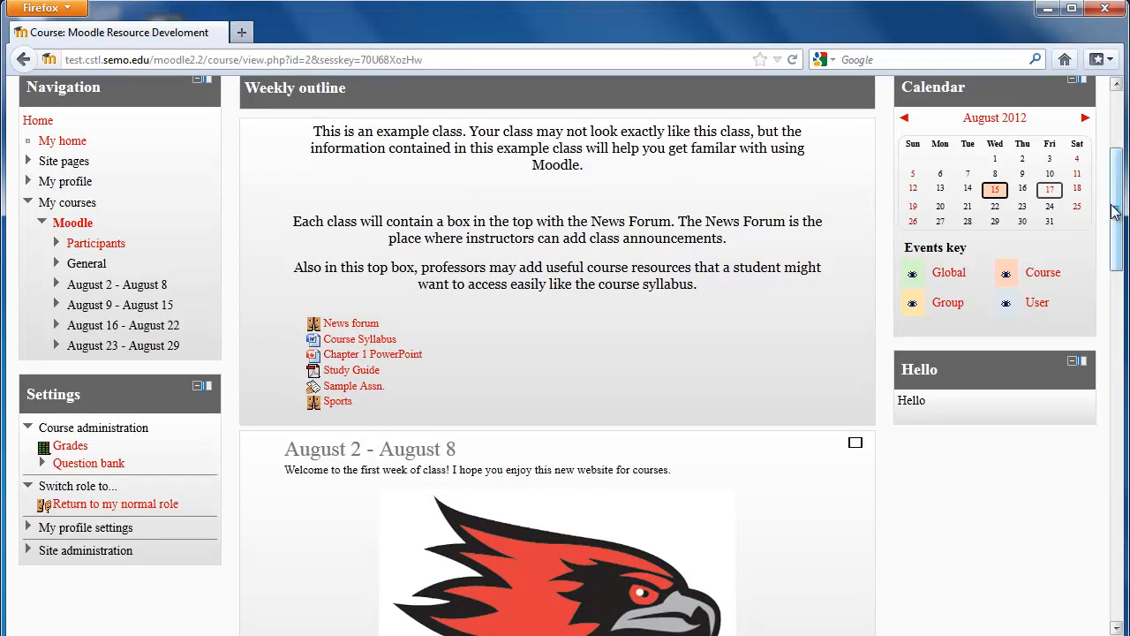
scroll("down", 3)
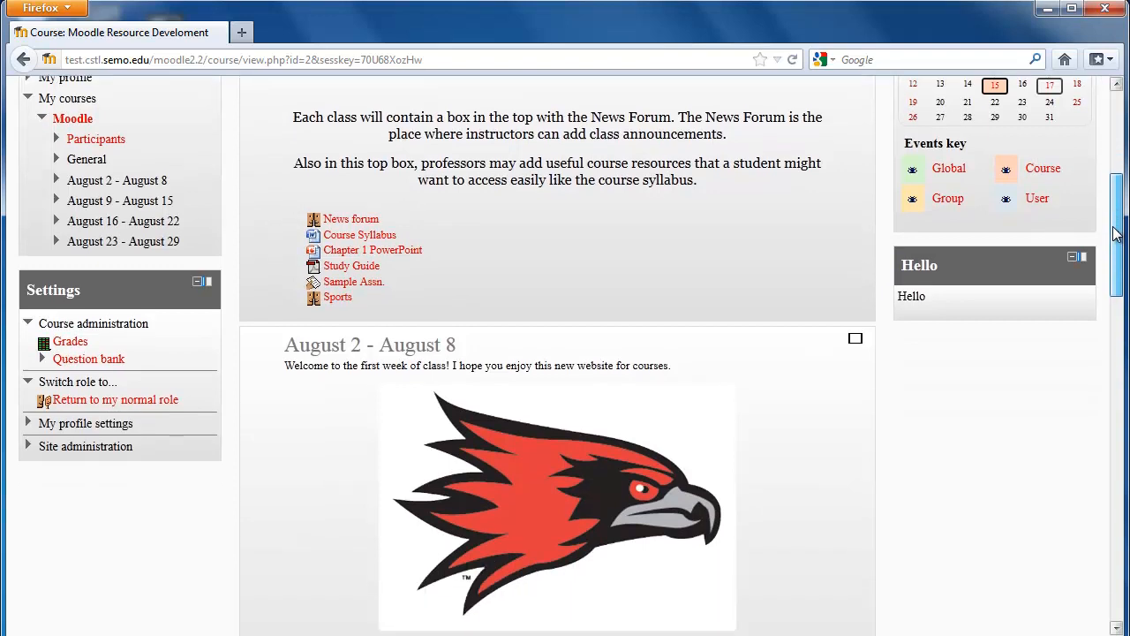
scroll("down", 3)
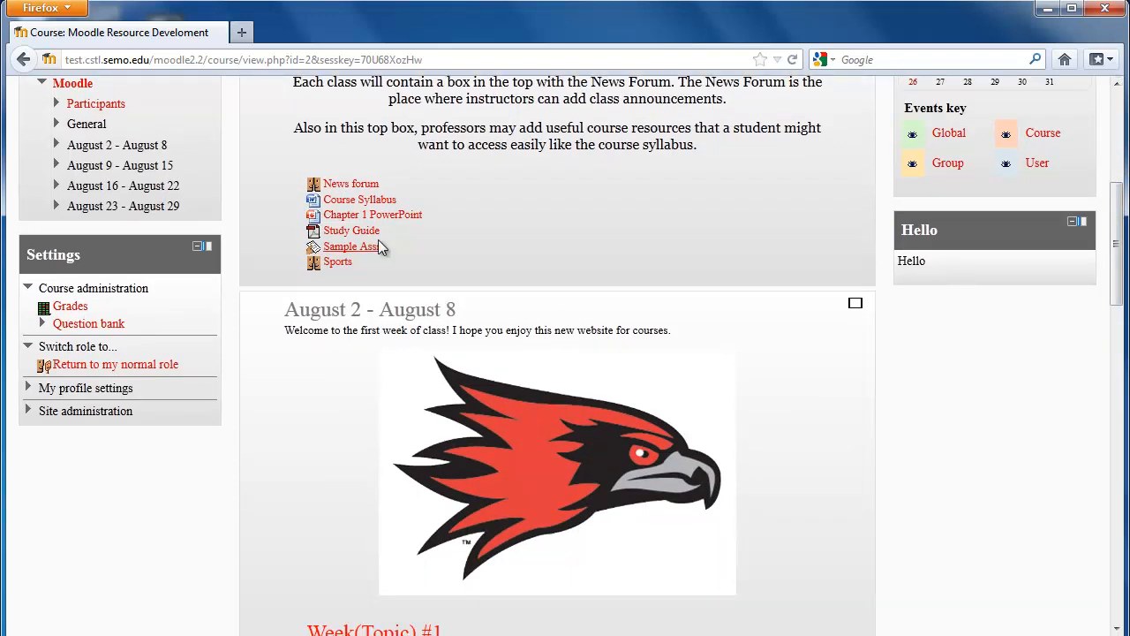
mouse_move(337, 262)
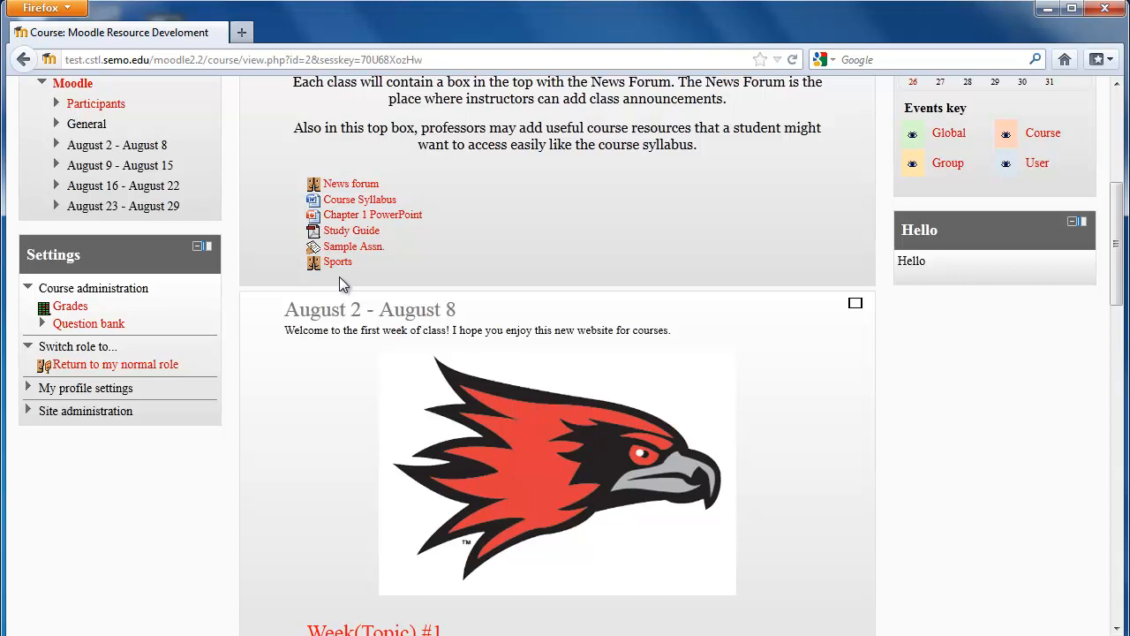
mouse_move(354, 248)
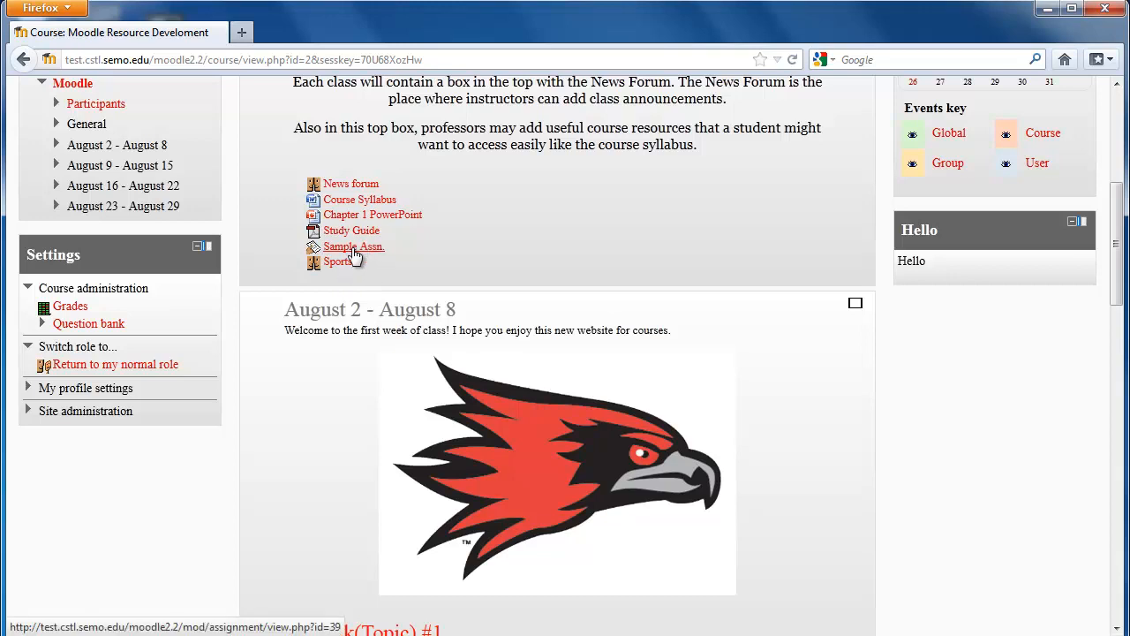
left_click(354, 246)
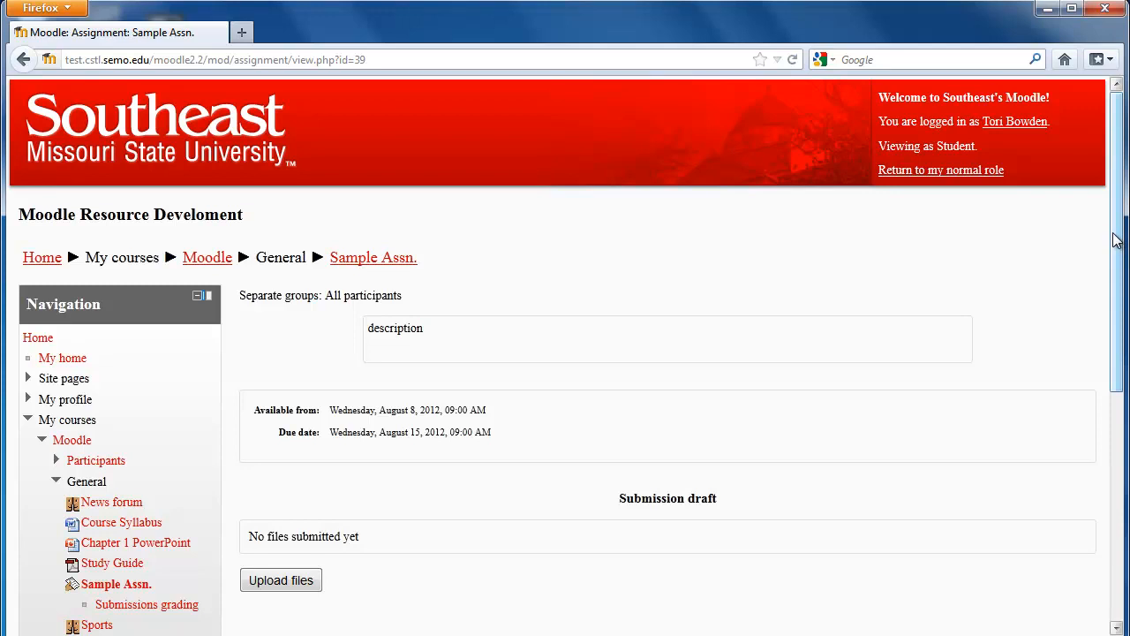
scroll("down", 3)
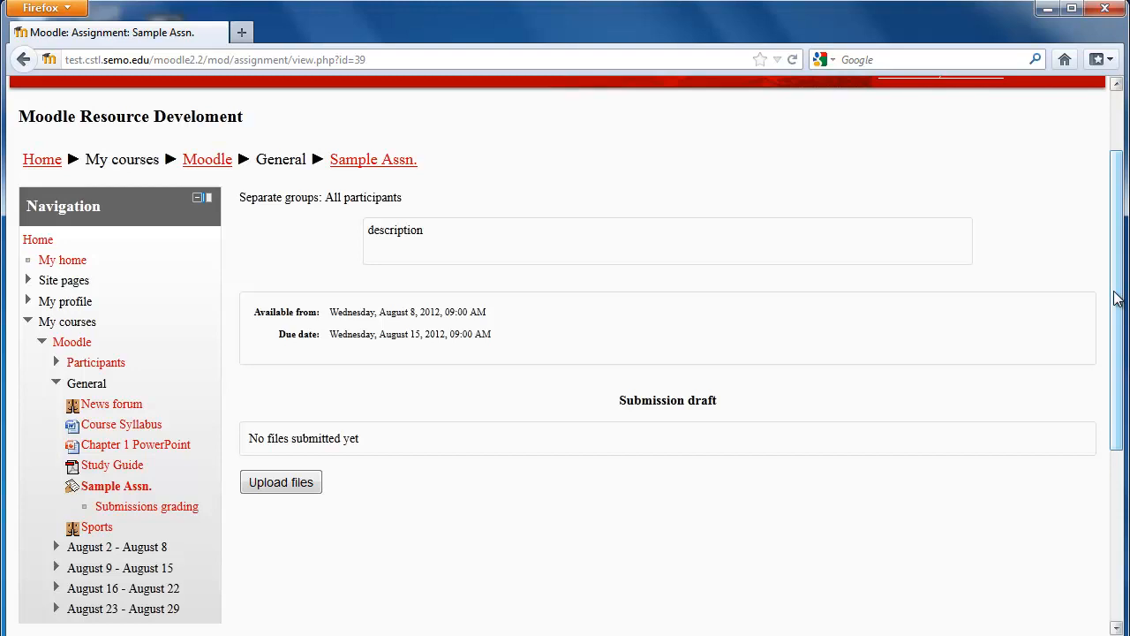
mouse_move(457, 245)
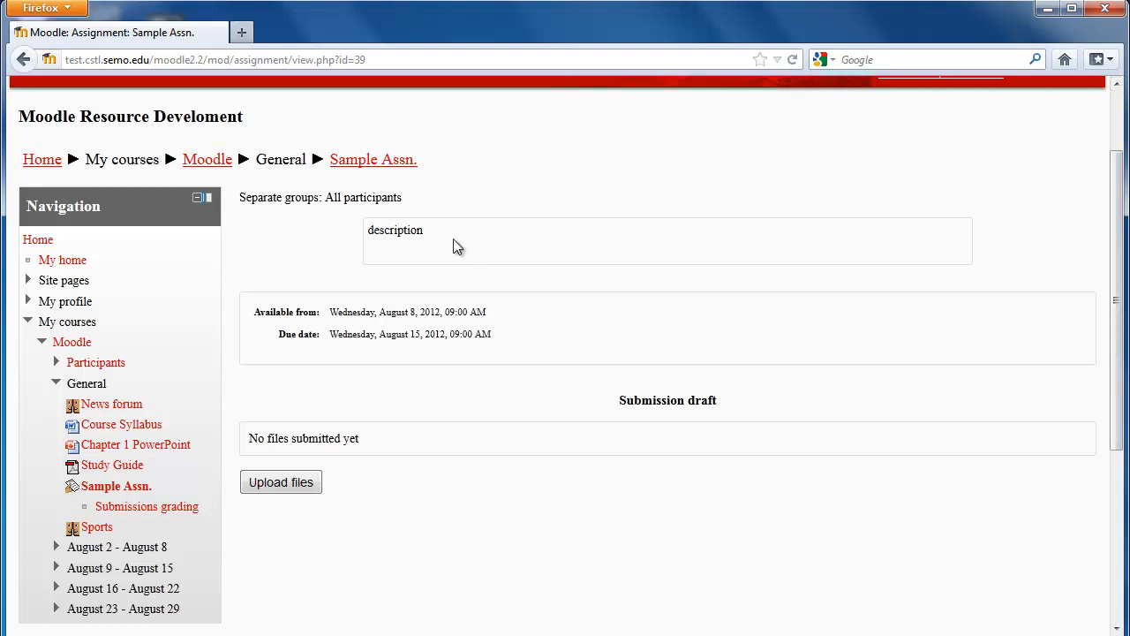
mouse_move(352, 224)
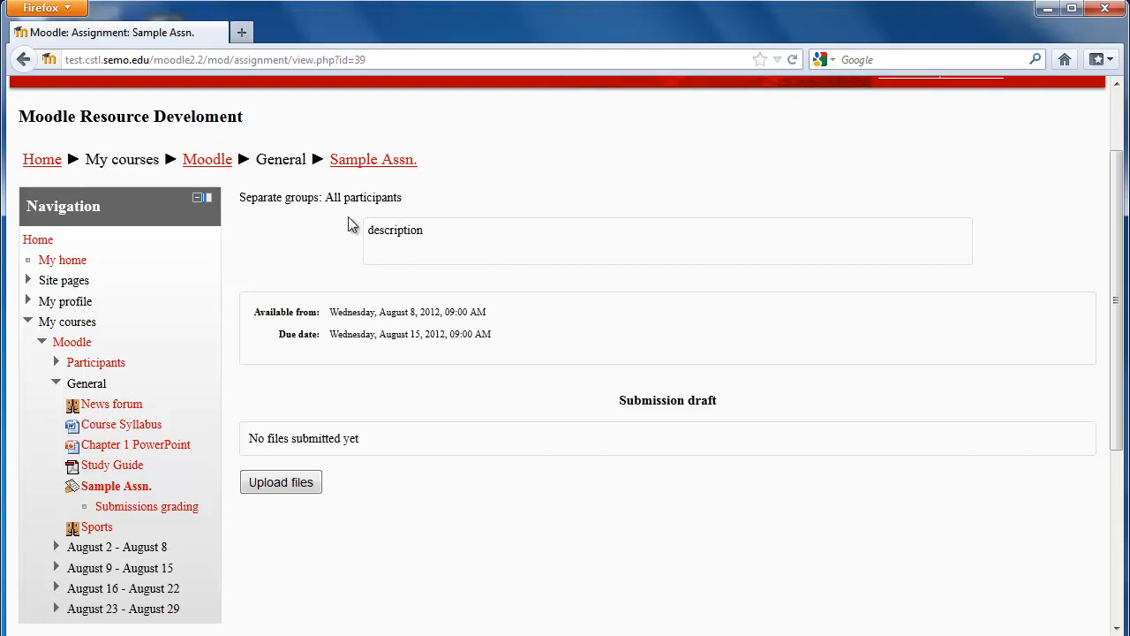
mouse_move(318, 333)
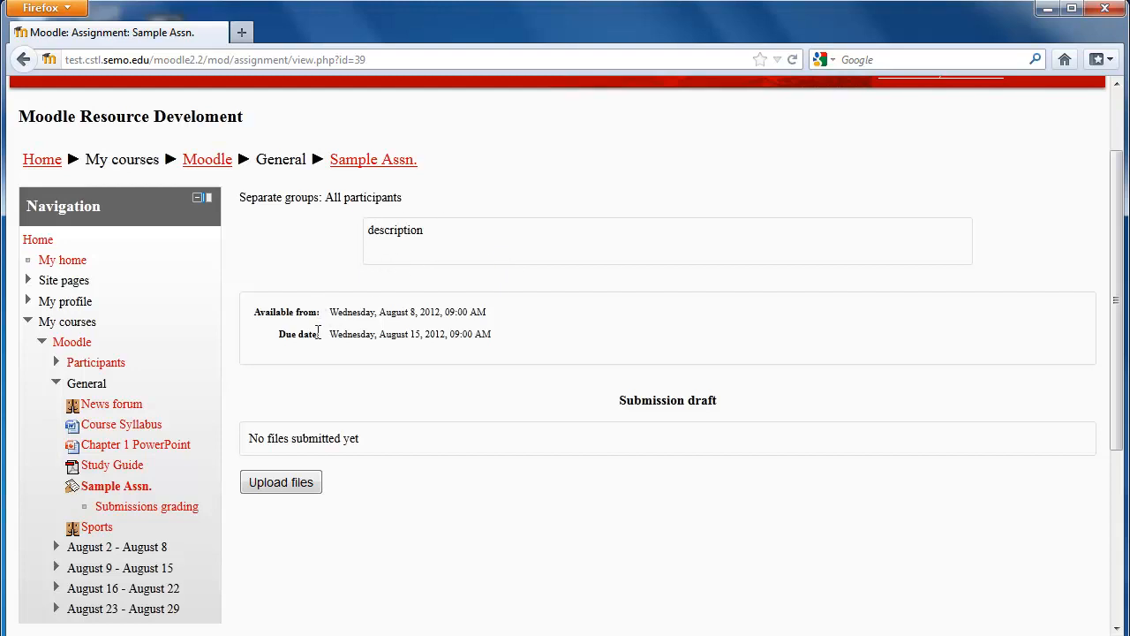
mouse_move(416, 382)
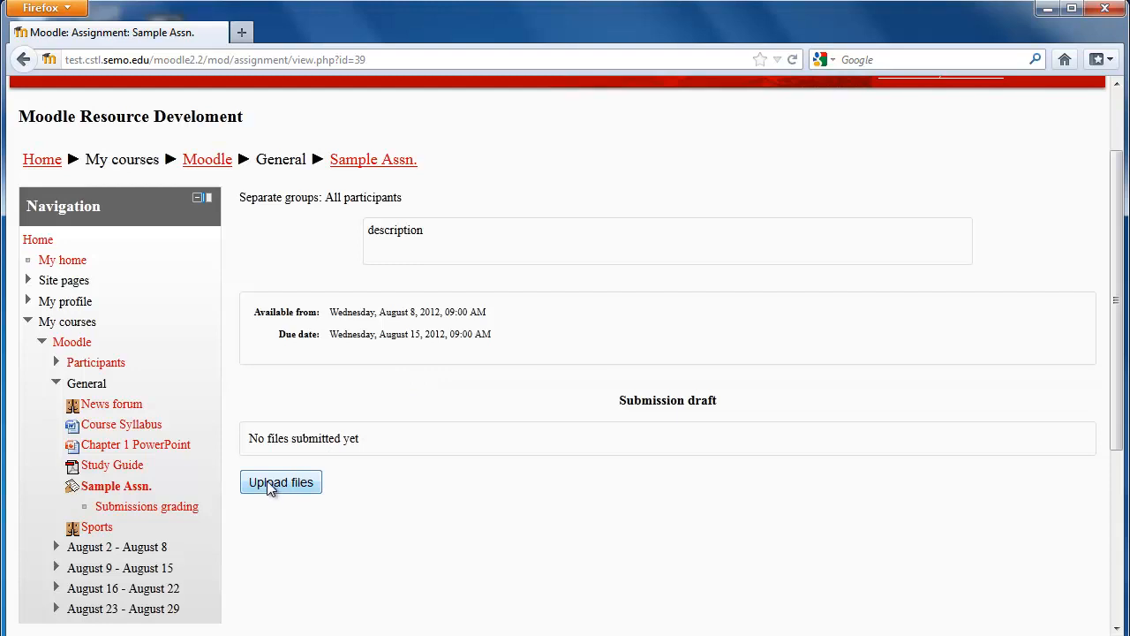
mouse_move(242, 276)
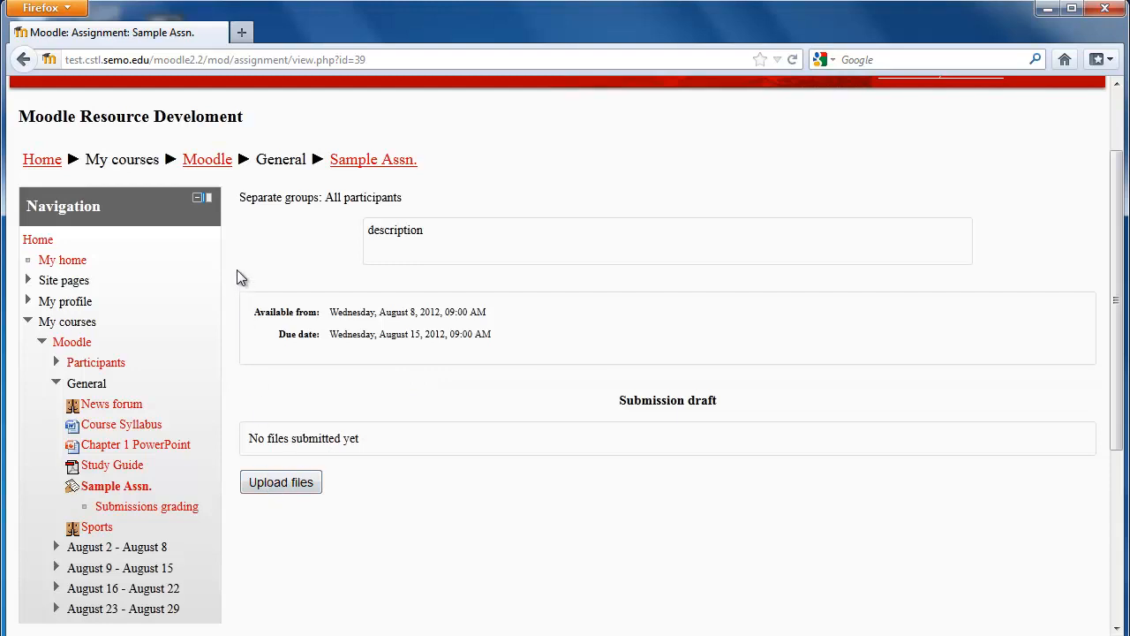
mouse_move(375, 163)
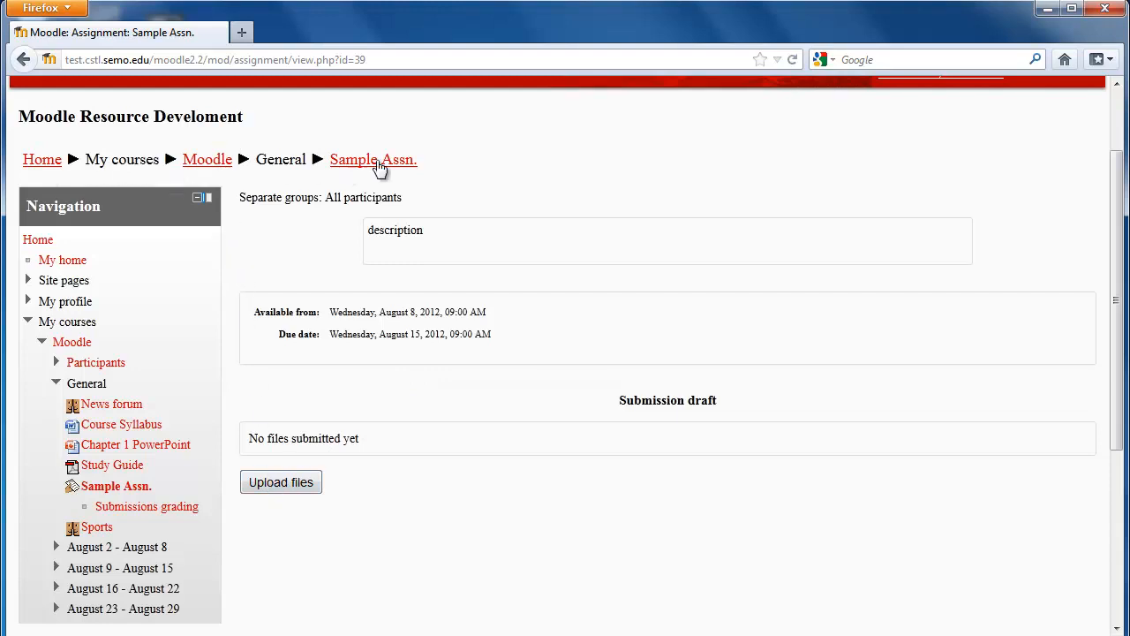
mouse_move(253, 192)
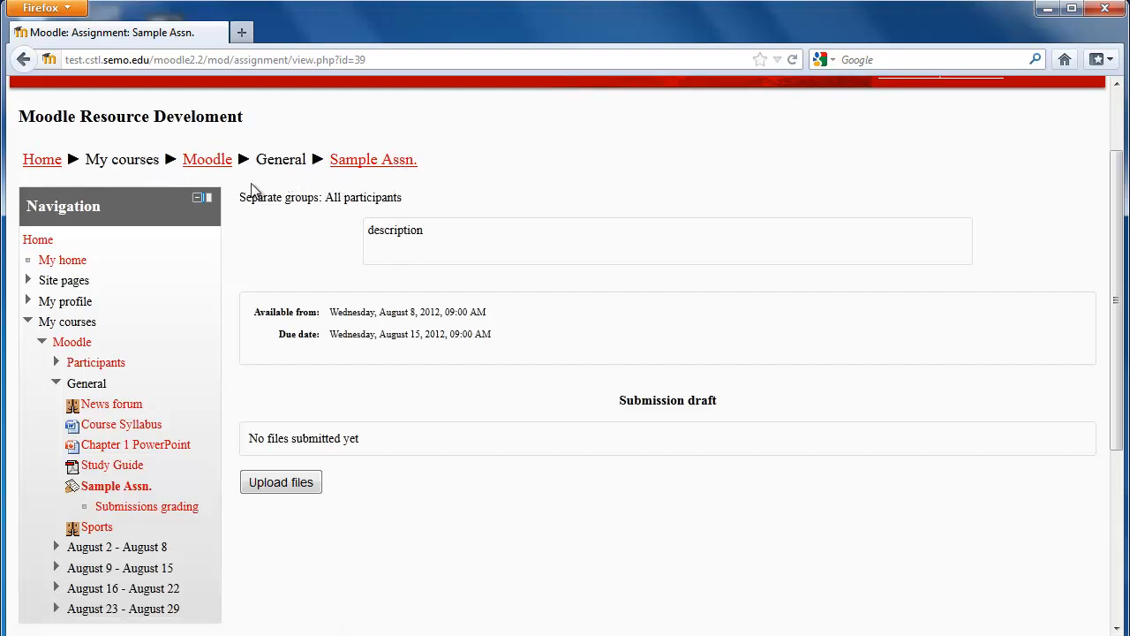
mouse_move(207, 159)
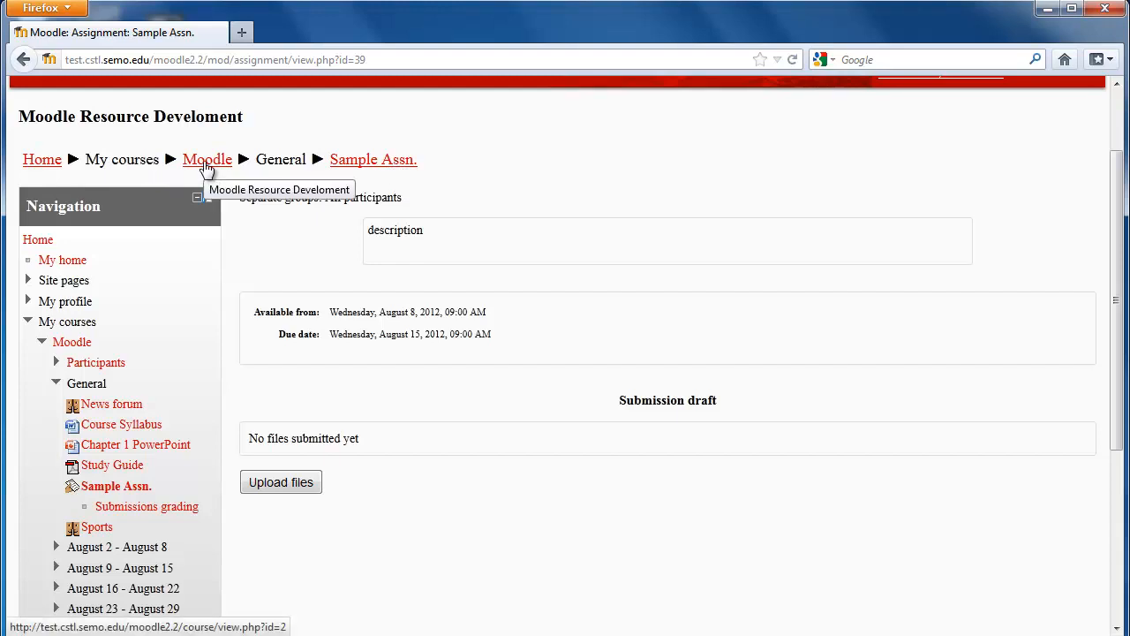
Step: Return to the course page and open the Course Syllabus resource
left_click(207, 159)
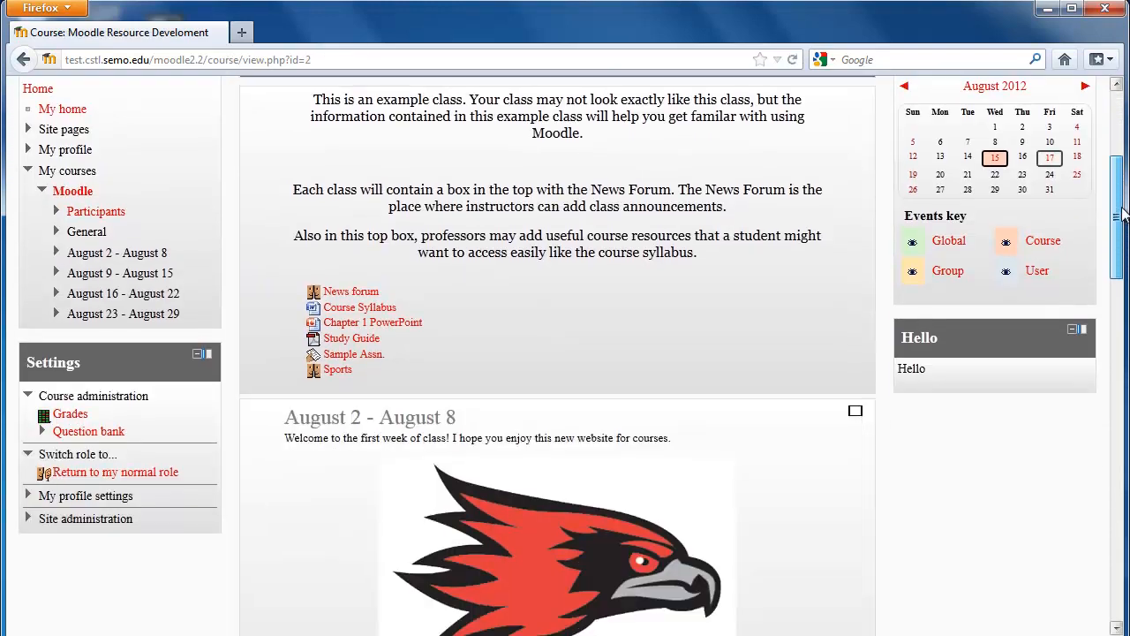
scroll("down", 3)
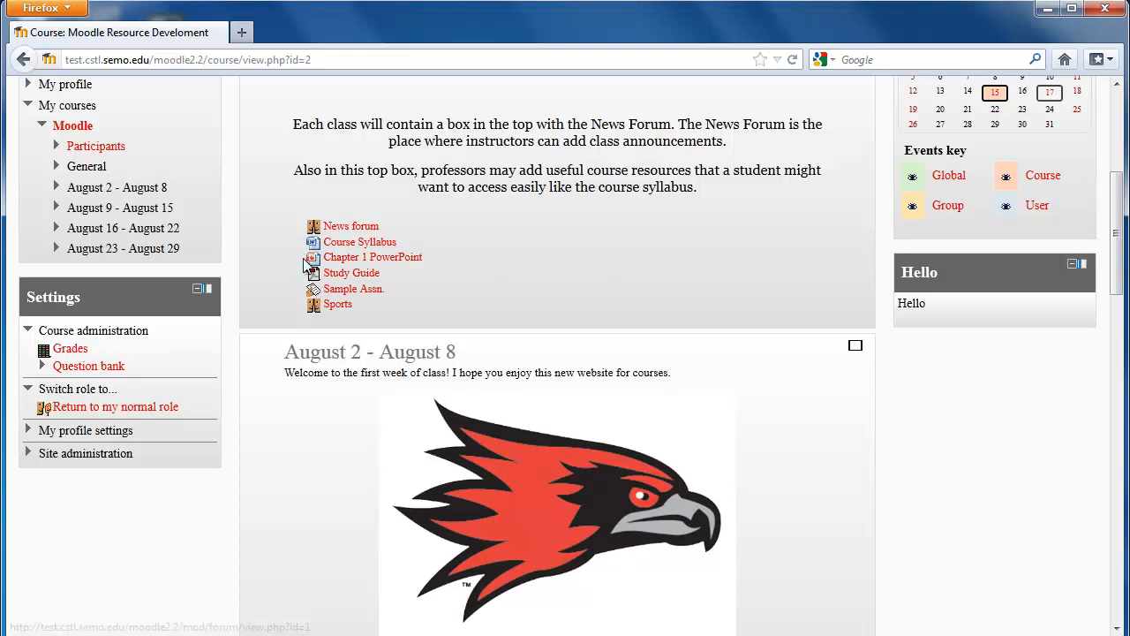
mouse_move(351, 273)
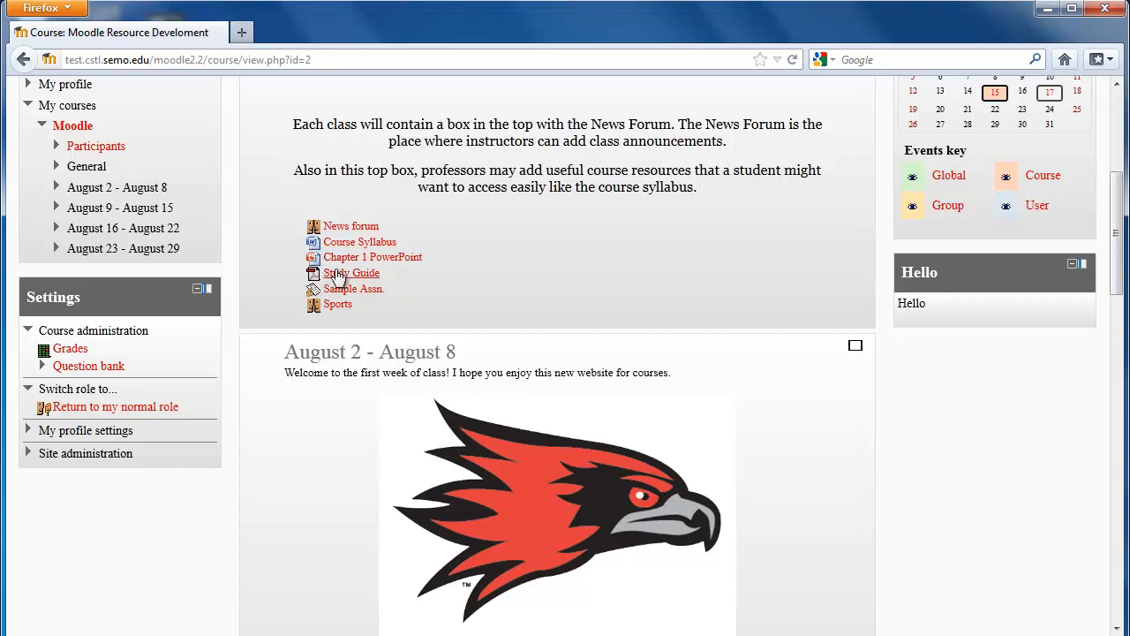
left_click(359, 241)
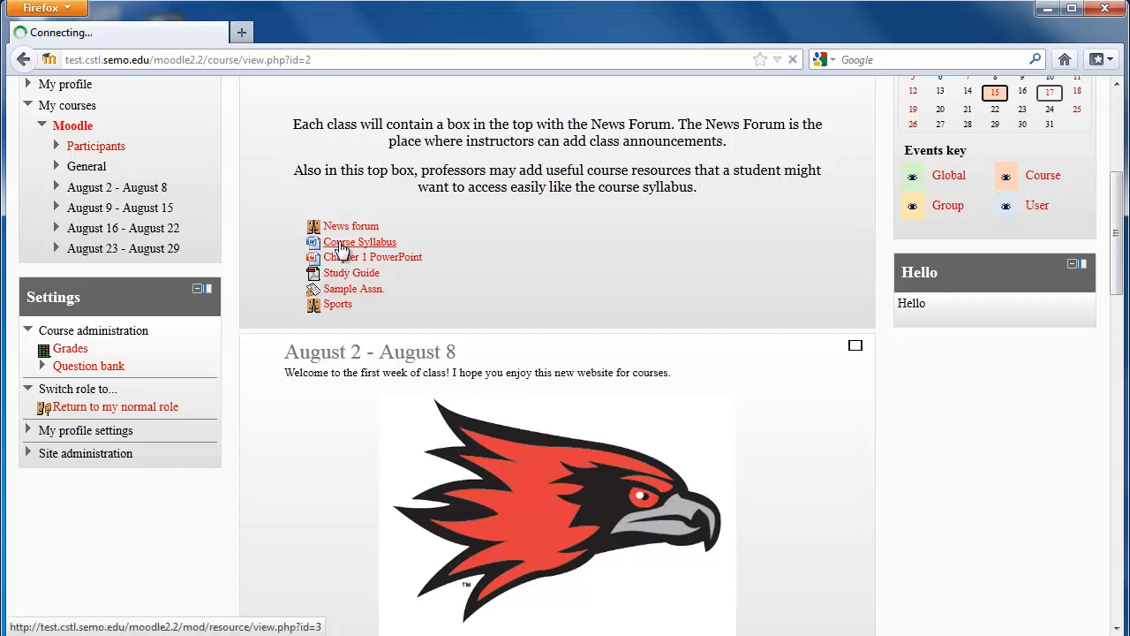
left_click(359, 241)
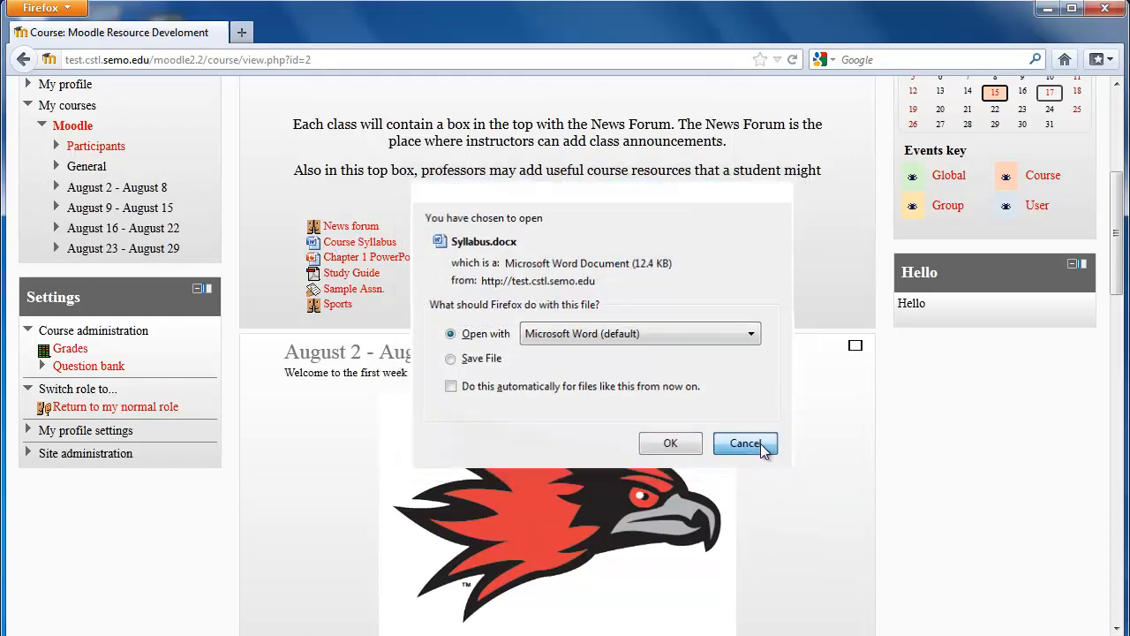
Step: Cancel opening Syllabus.docx and open the News forum
left_click(745, 443)
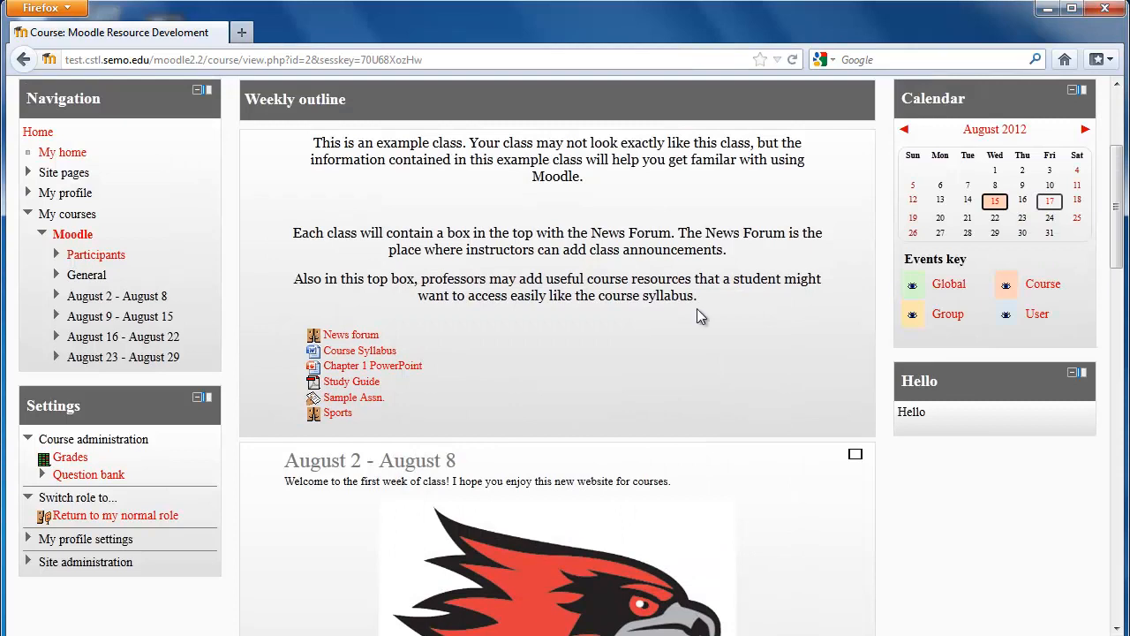
mouse_move(351, 334)
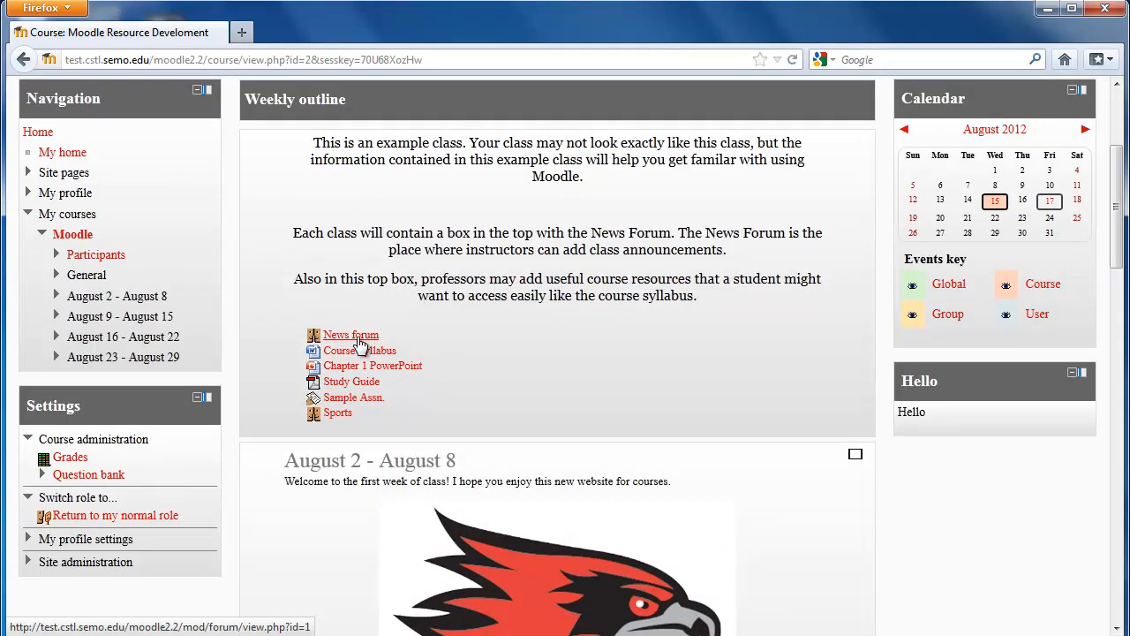
left_click(350, 334)
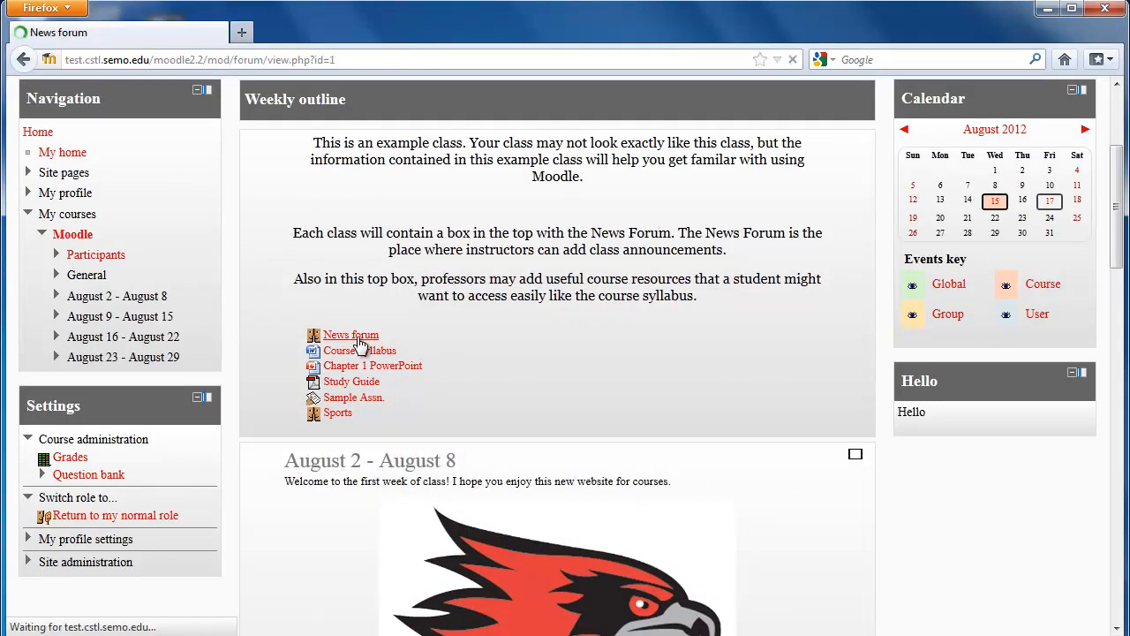
left_click(351, 334)
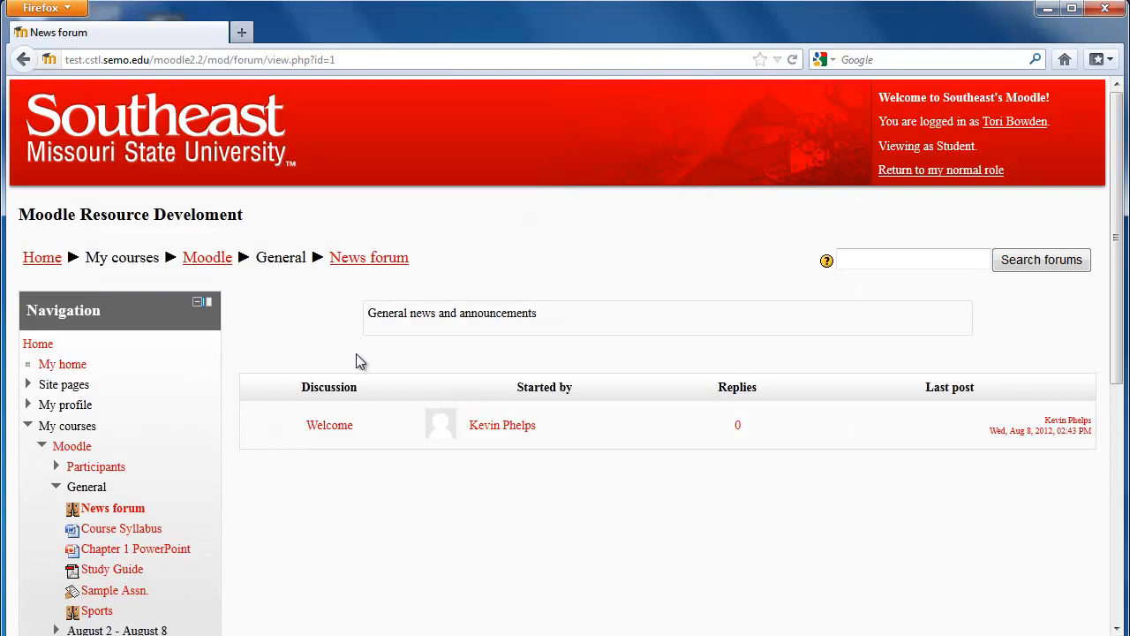
mouse_move(330, 425)
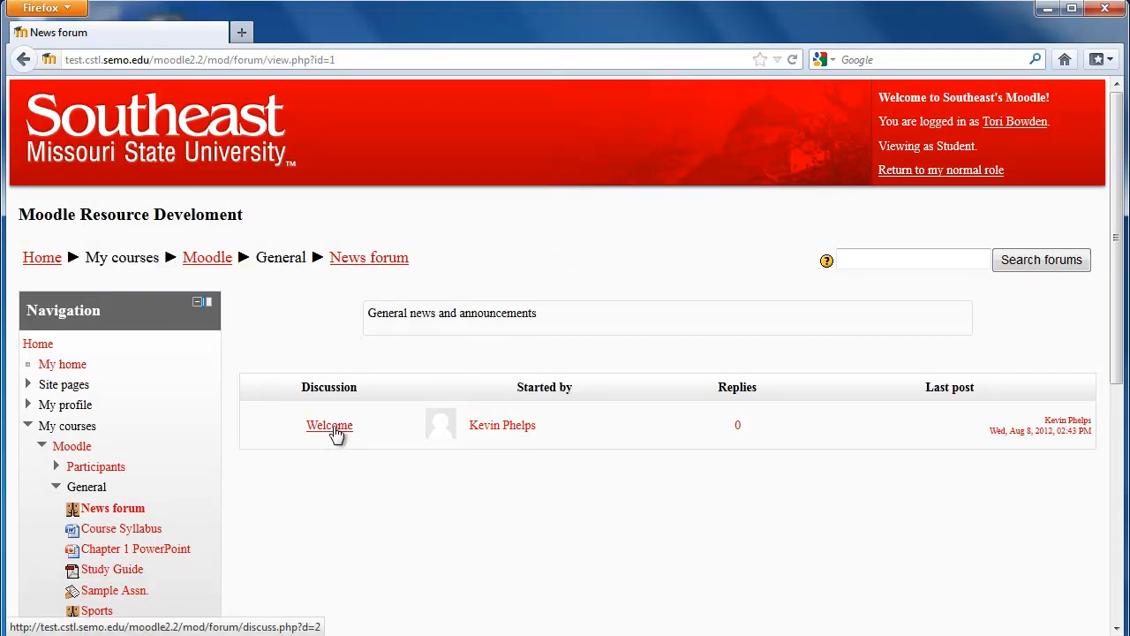
mouse_move(201, 201)
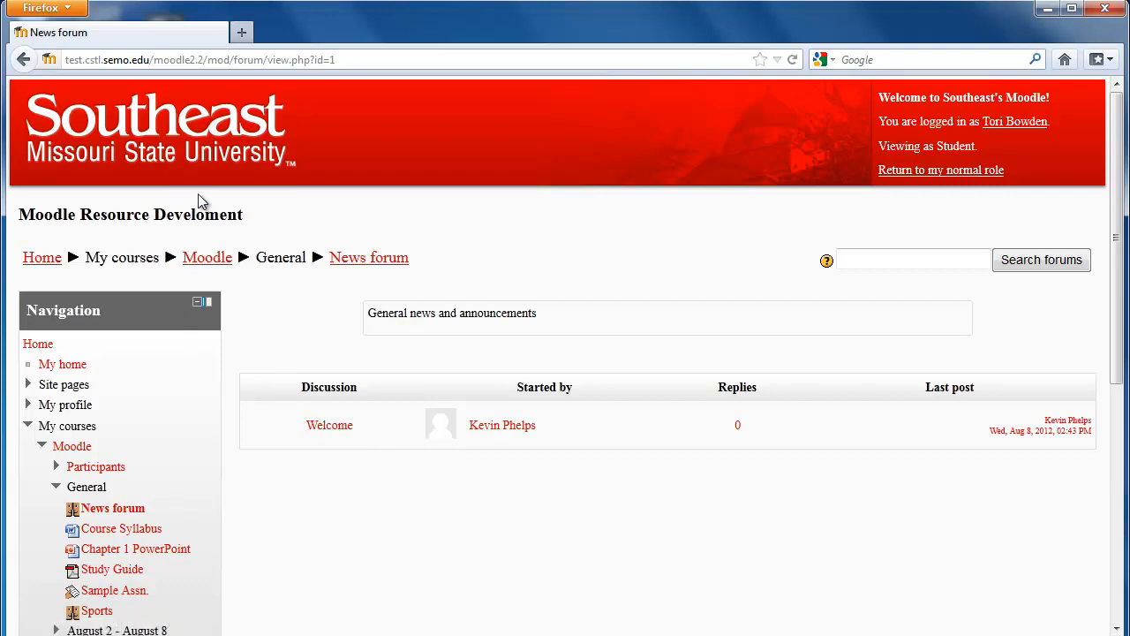
Step: Go back via the Moodle breadcrumb and scroll to the weekly outline and August calendar
left_click(208, 257)
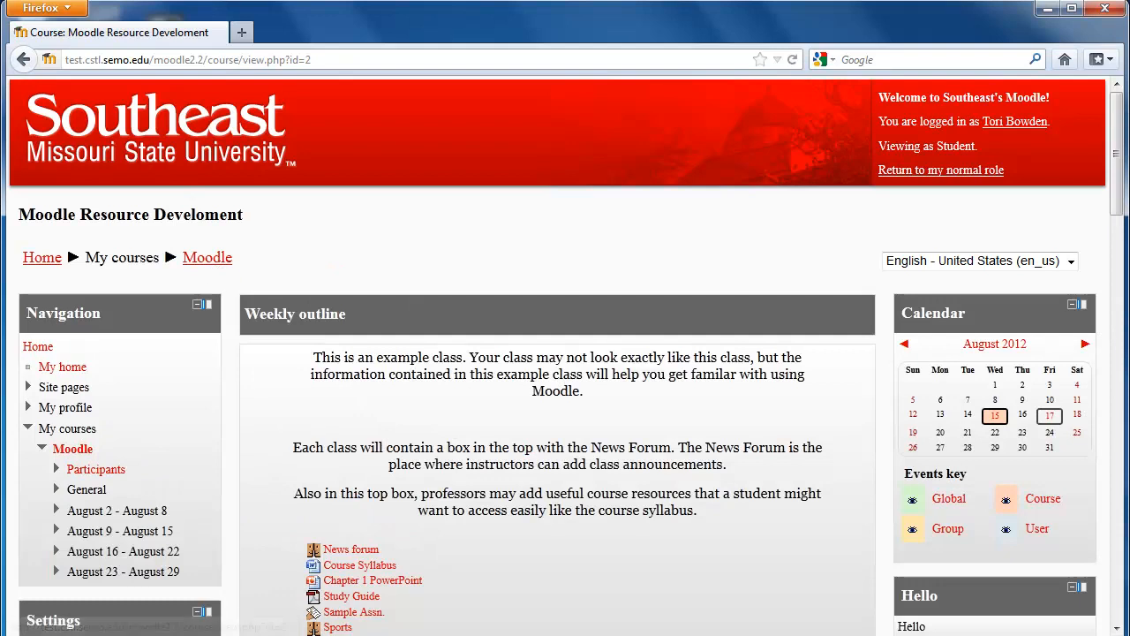
scroll("down", 3)
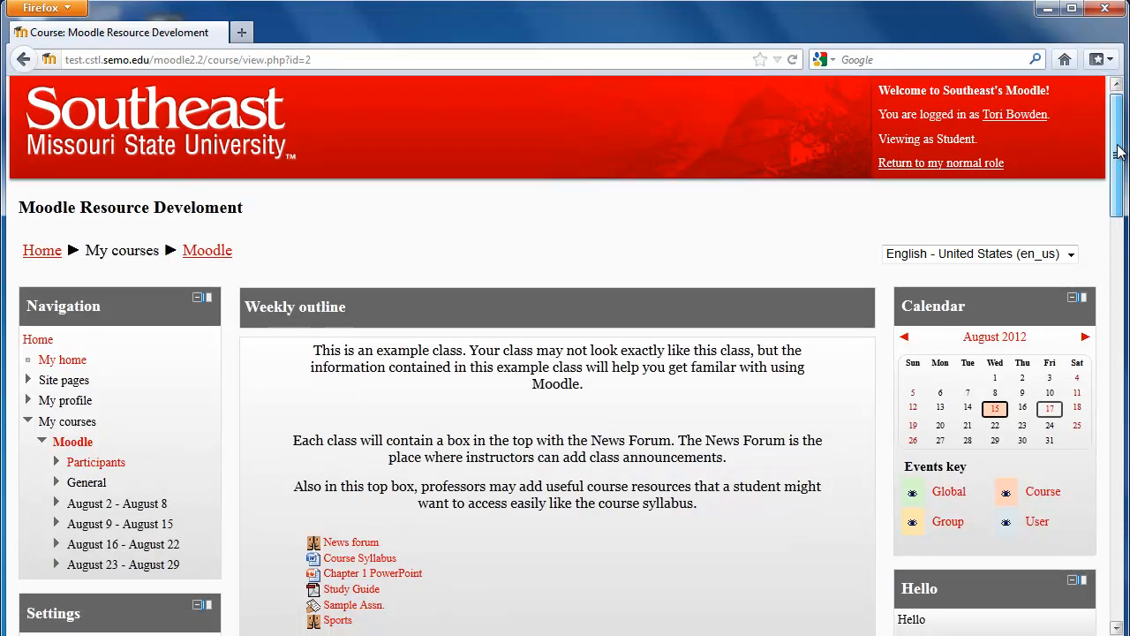
scroll("down", 3)
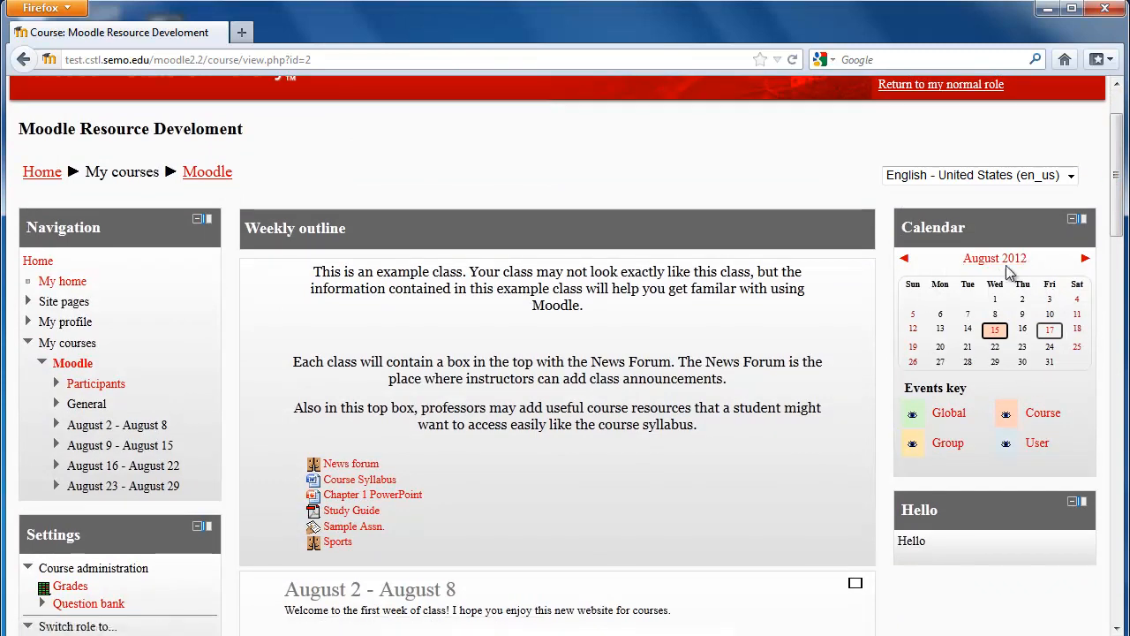
mouse_move(995, 329)
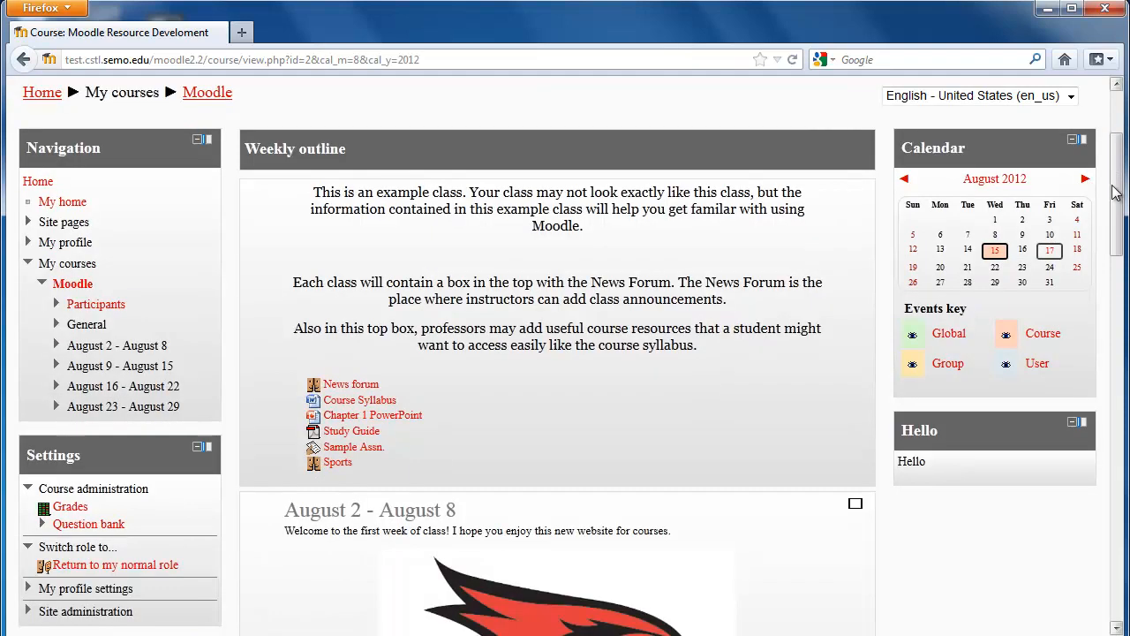
mouse_move(4, 461)
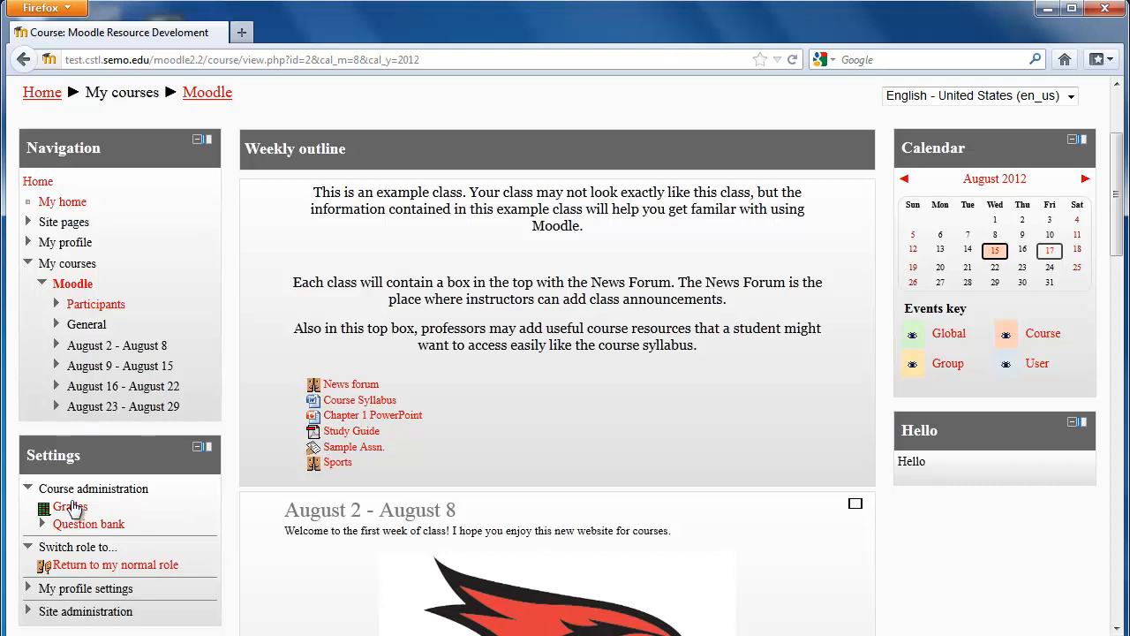
Step: Open Grades under Course administration to view the student's ungraded User report
left_click(70, 506)
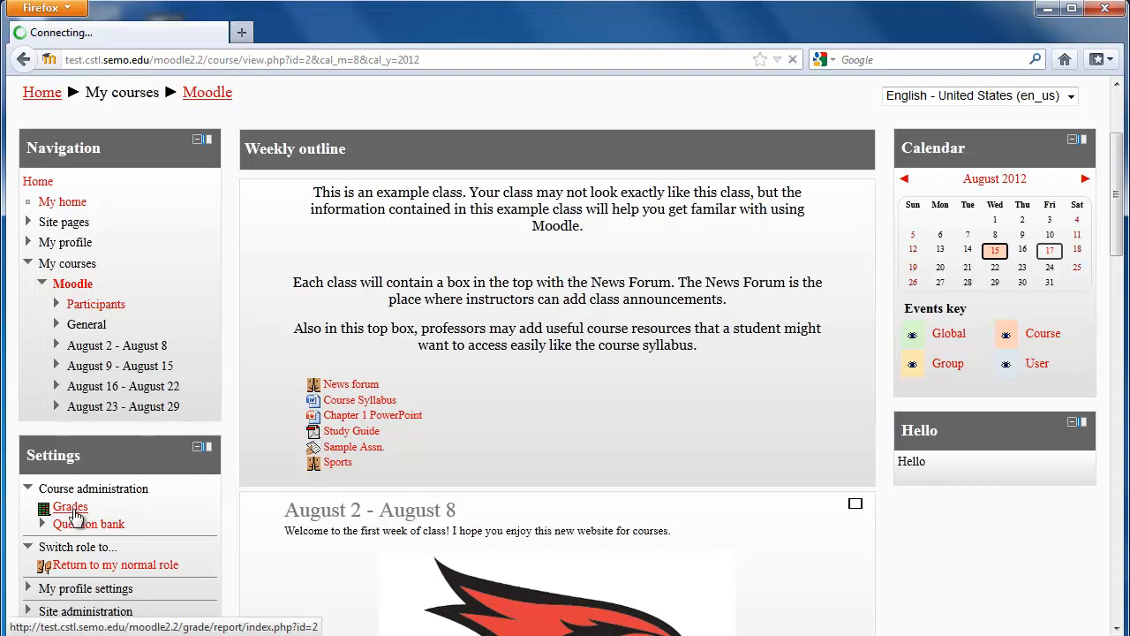
left_click(70, 507)
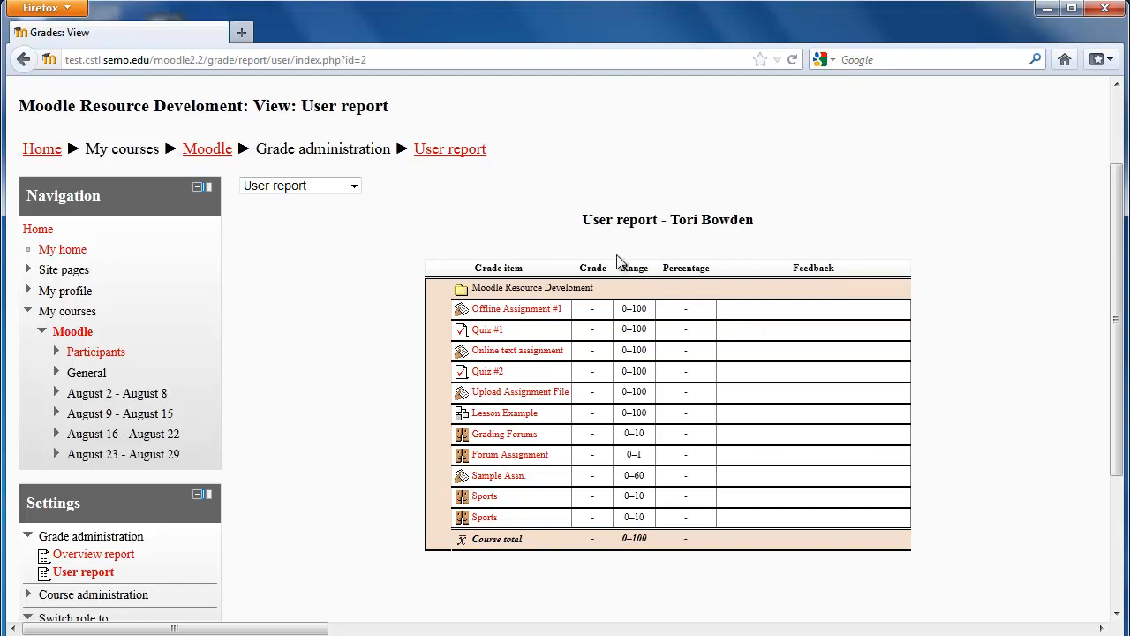
mouse_move(643, 297)
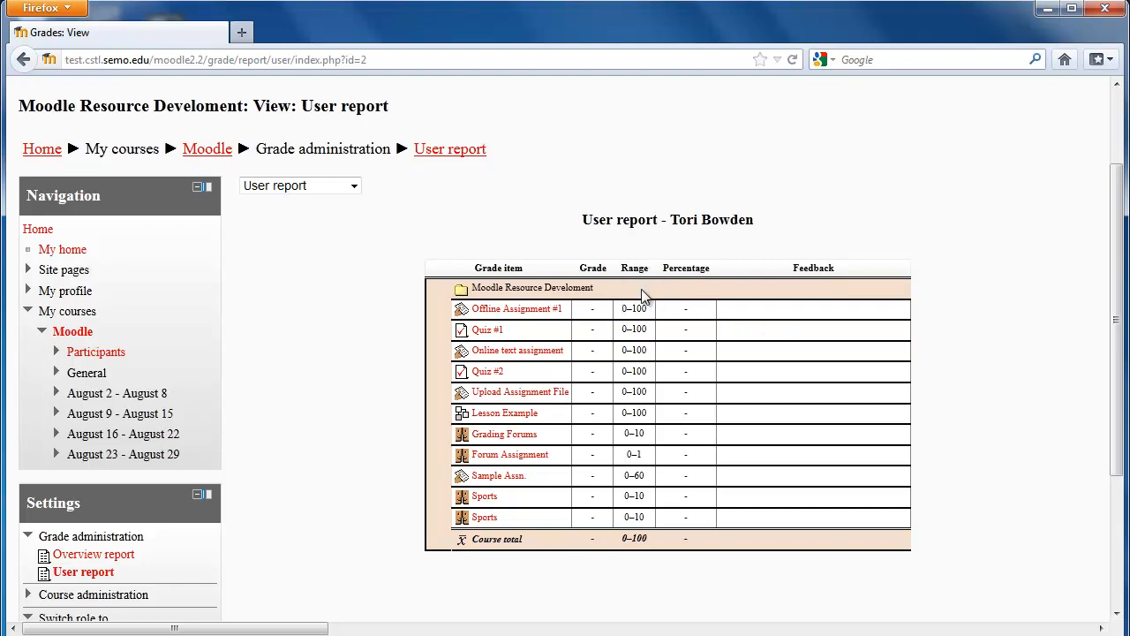
mouse_move(649, 477)
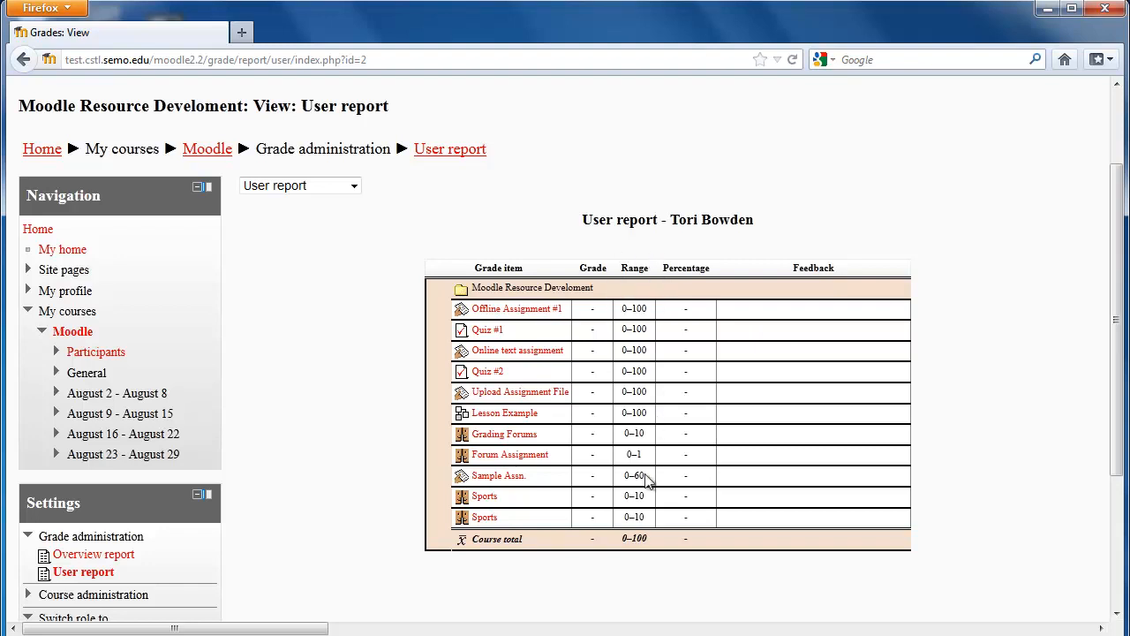
mouse_move(607, 528)
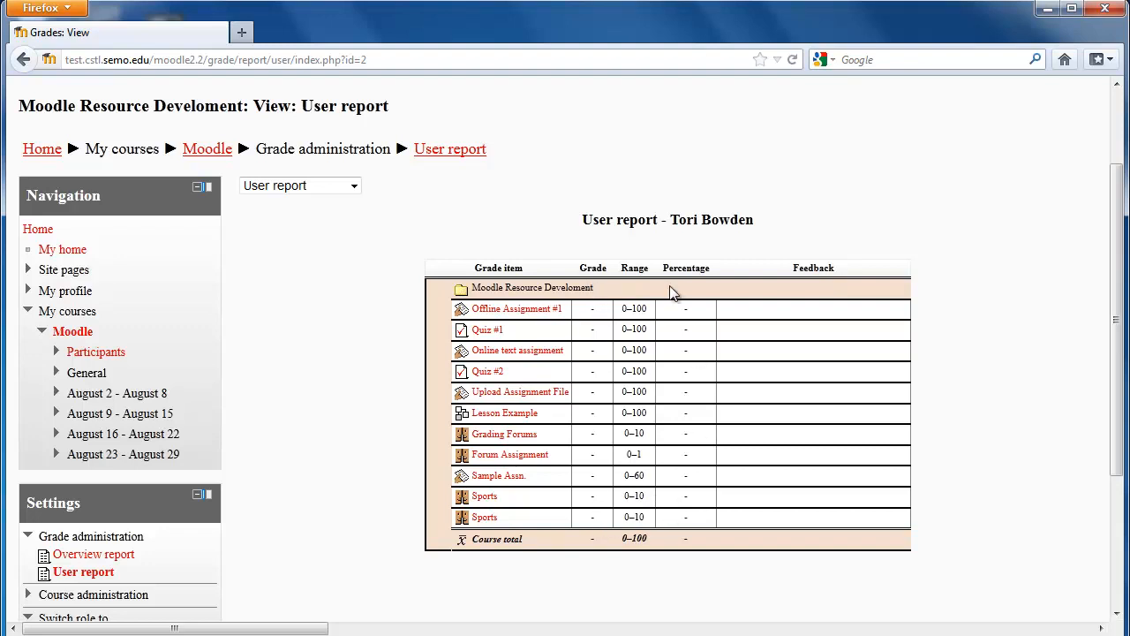
mouse_move(669, 325)
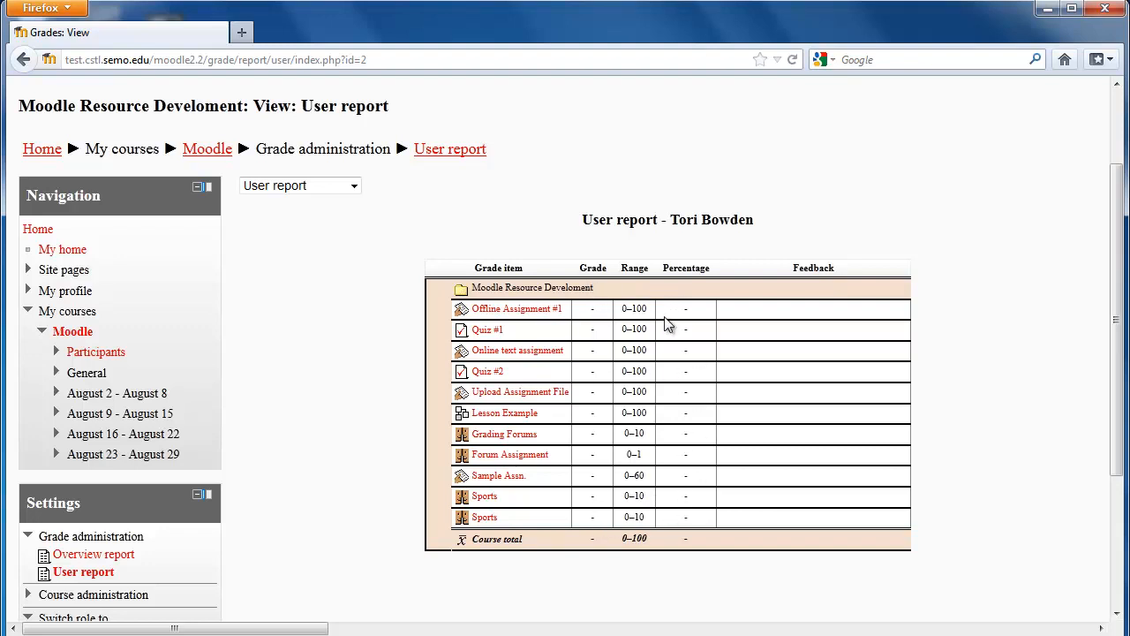
mouse_move(747, 323)
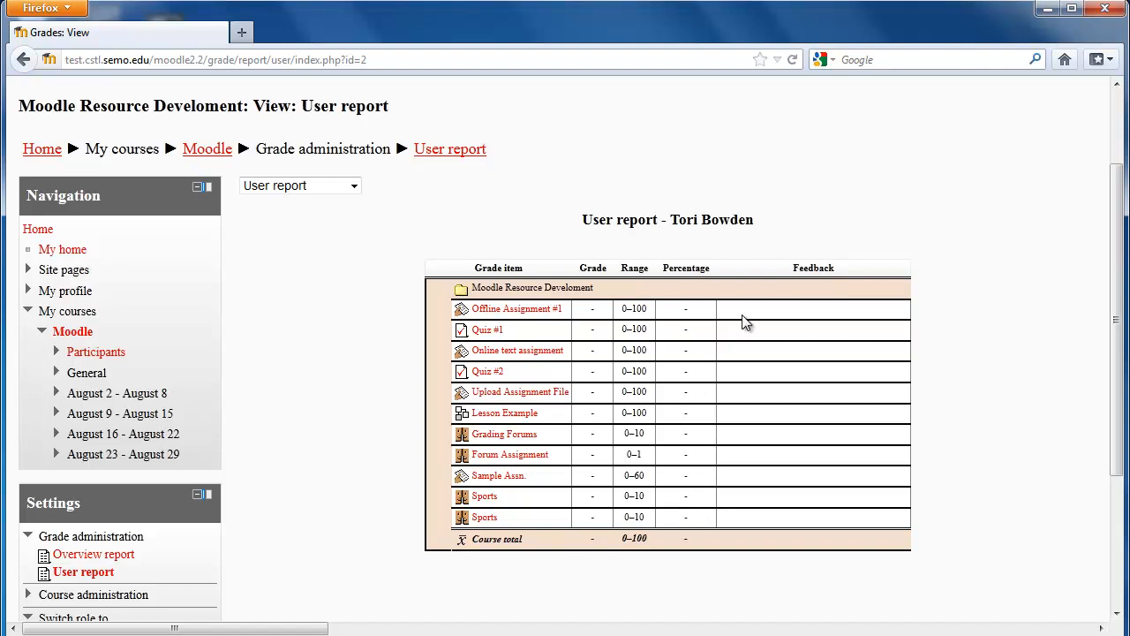
mouse_move(866, 313)
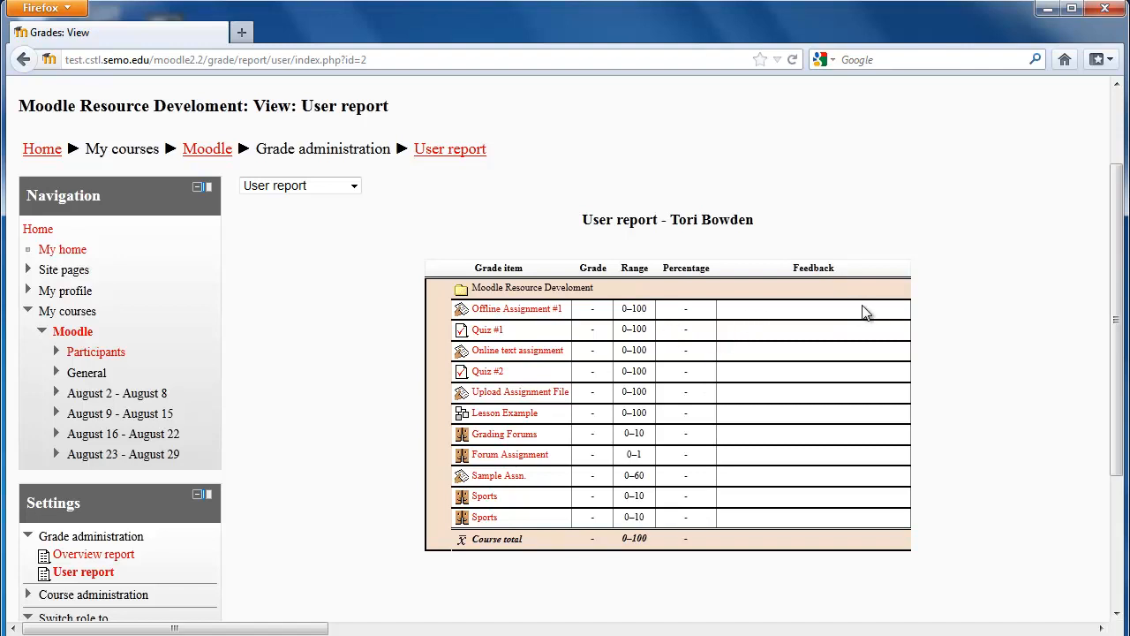
mouse_move(761, 506)
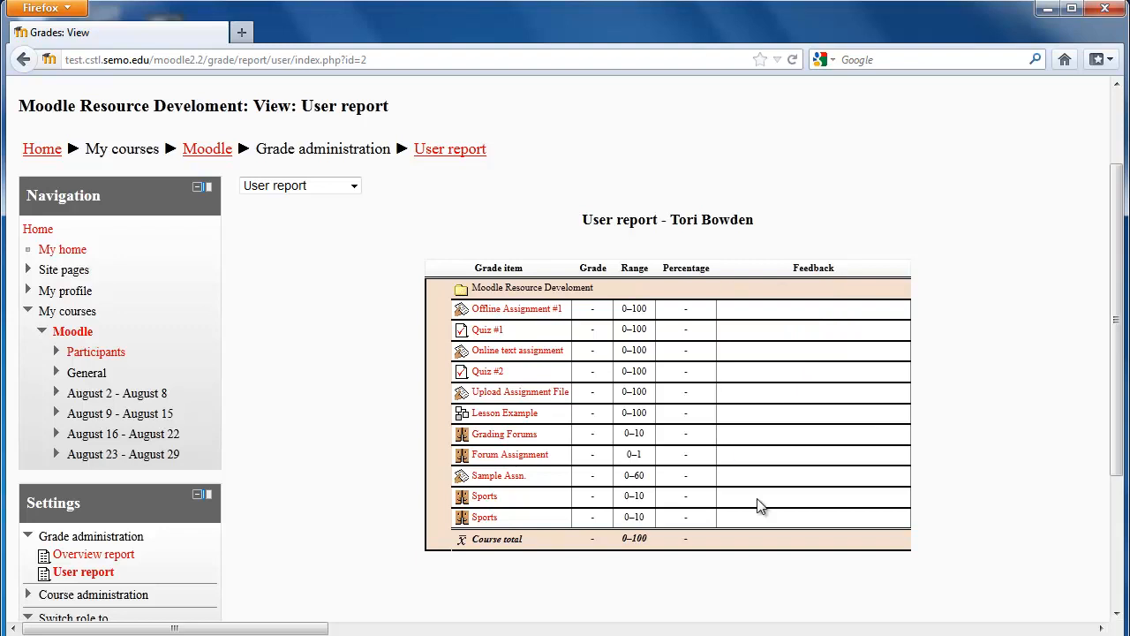